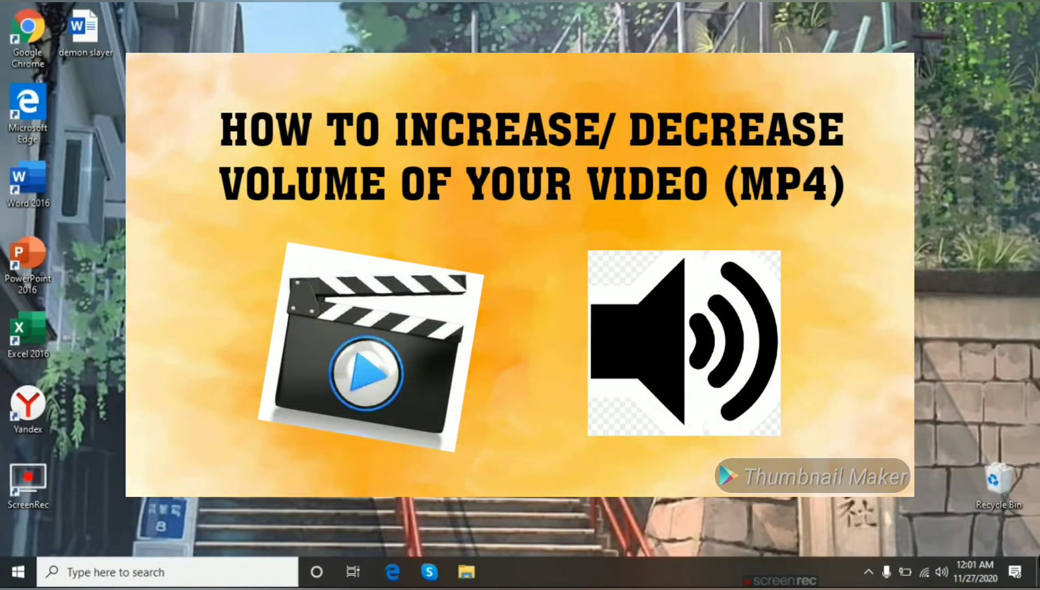
pyautogui.moveTo(961, 454)
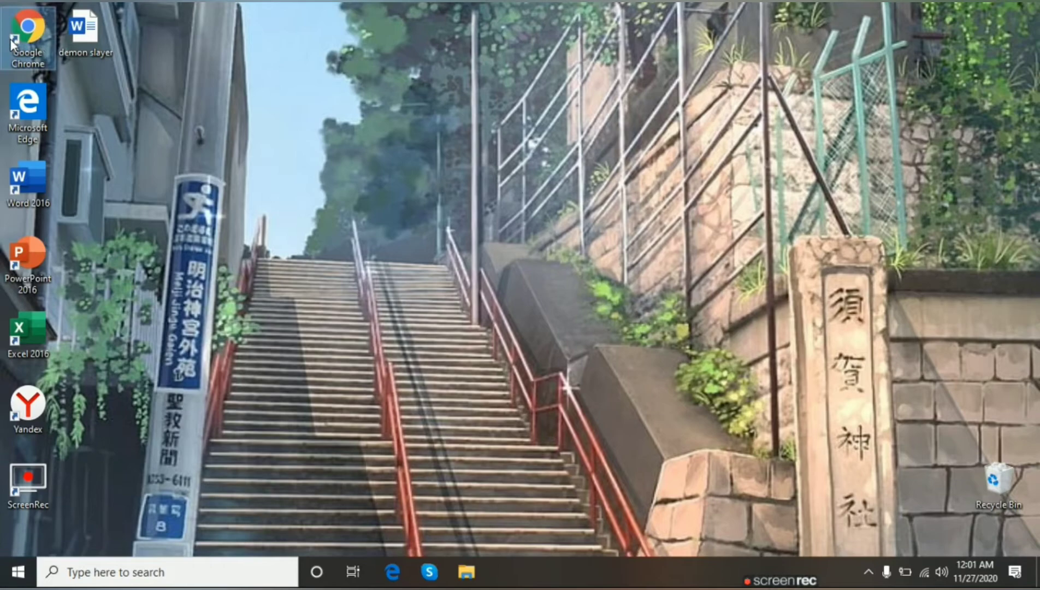
# - Launch Chrome and run a Google search for 'boost video volume'
pyautogui.doubleClick(27, 33)
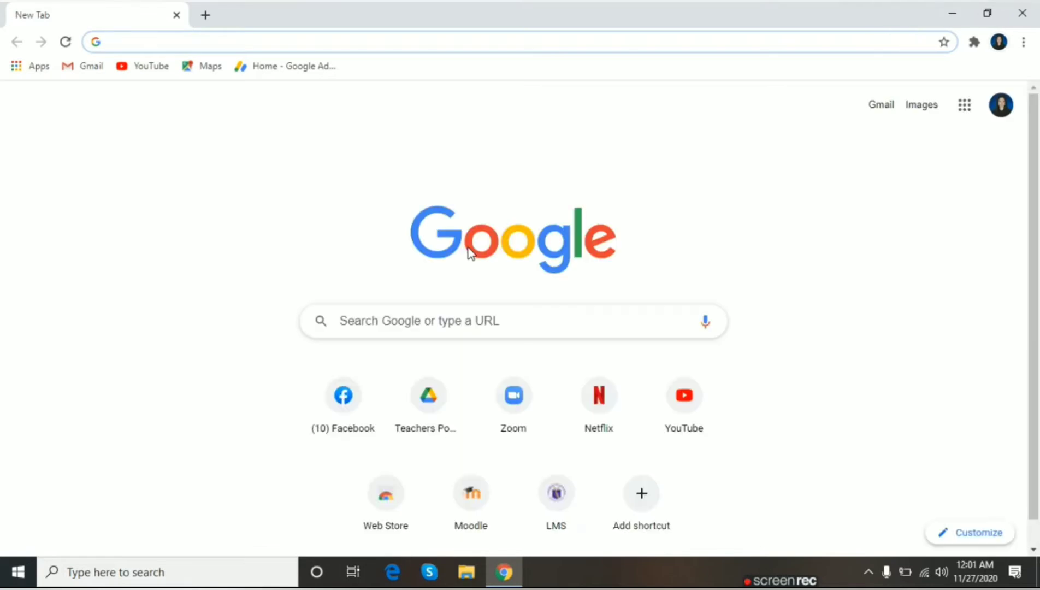
pyautogui.moveTo(383, 267)
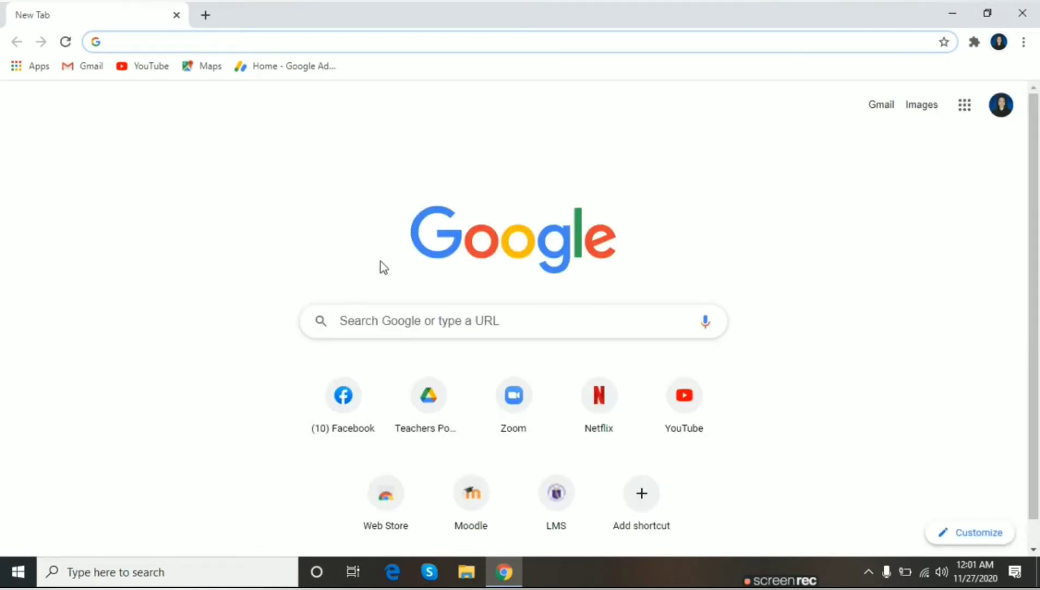
pyautogui.click(427, 395)
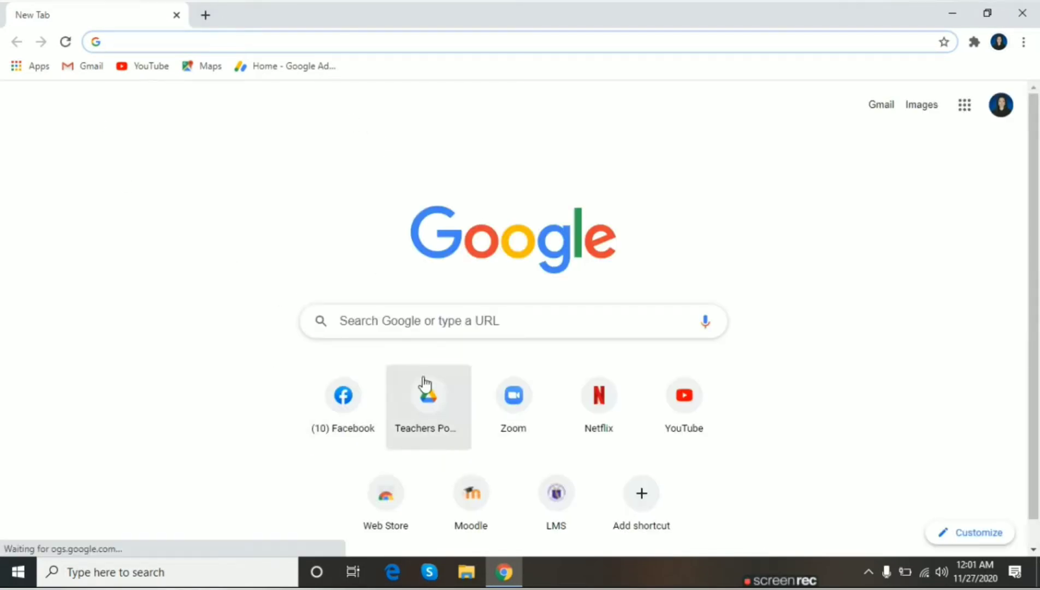
pyautogui.click(417, 320)
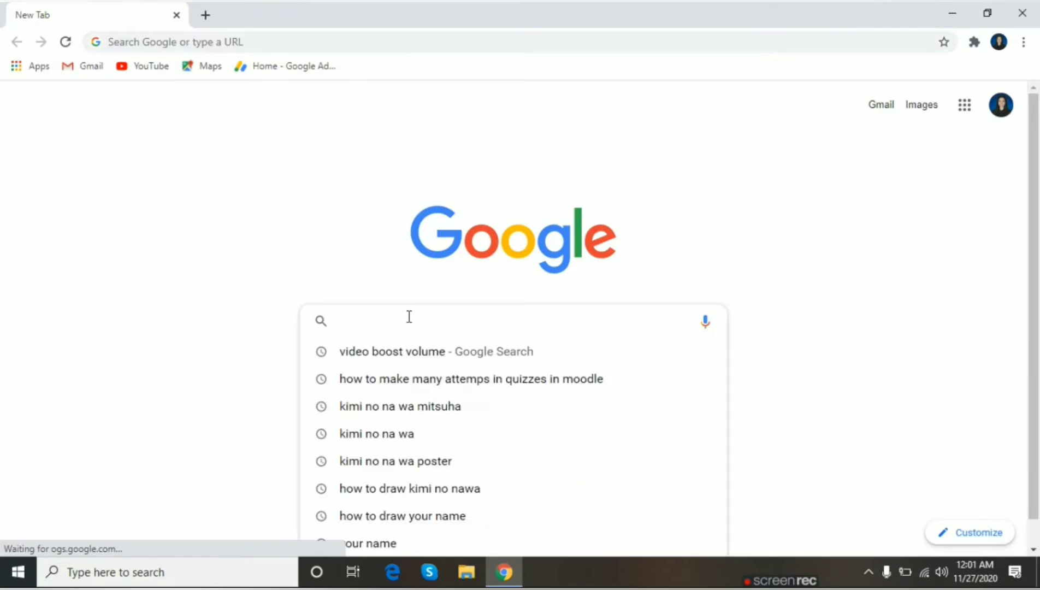
pyautogui.write('boost')
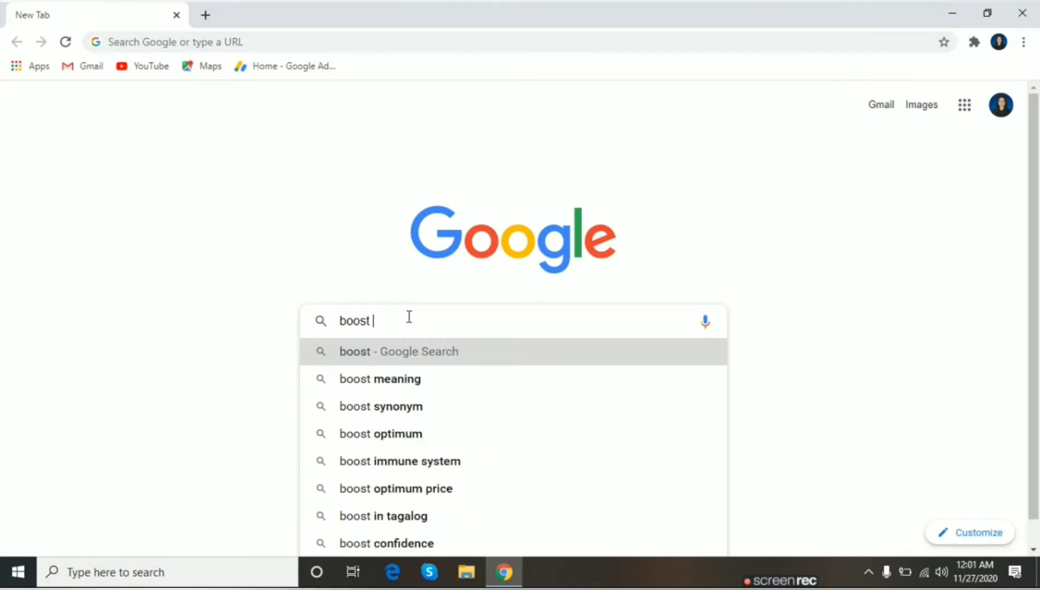
pyautogui.write('video volume')
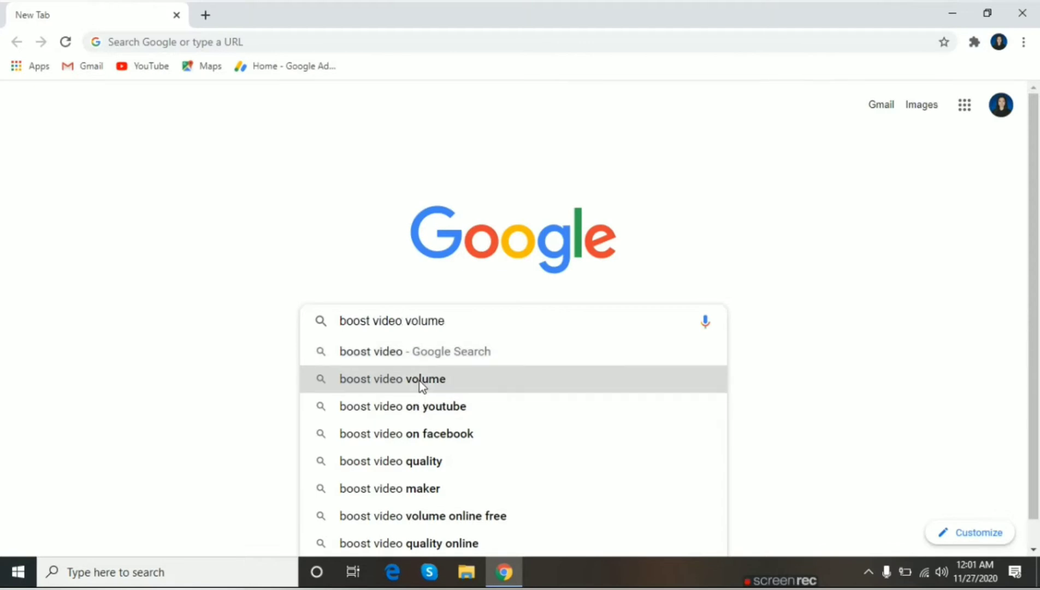
pyautogui.click(391, 379)
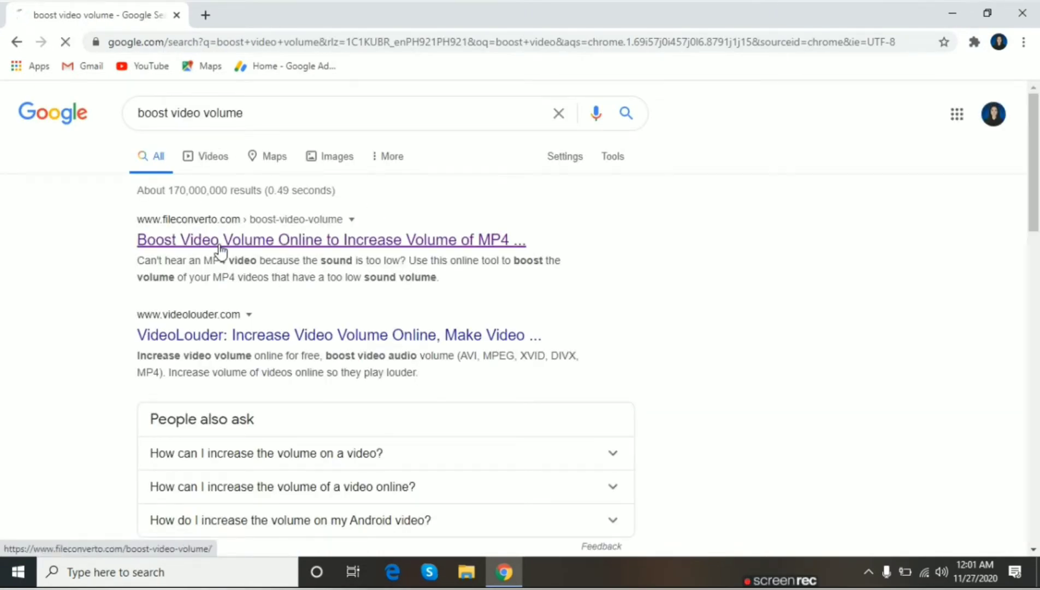
# - Go to fileconverto.com's Boost Video Volume page and browse Downloads for a video to upload
pyautogui.click(330, 239)
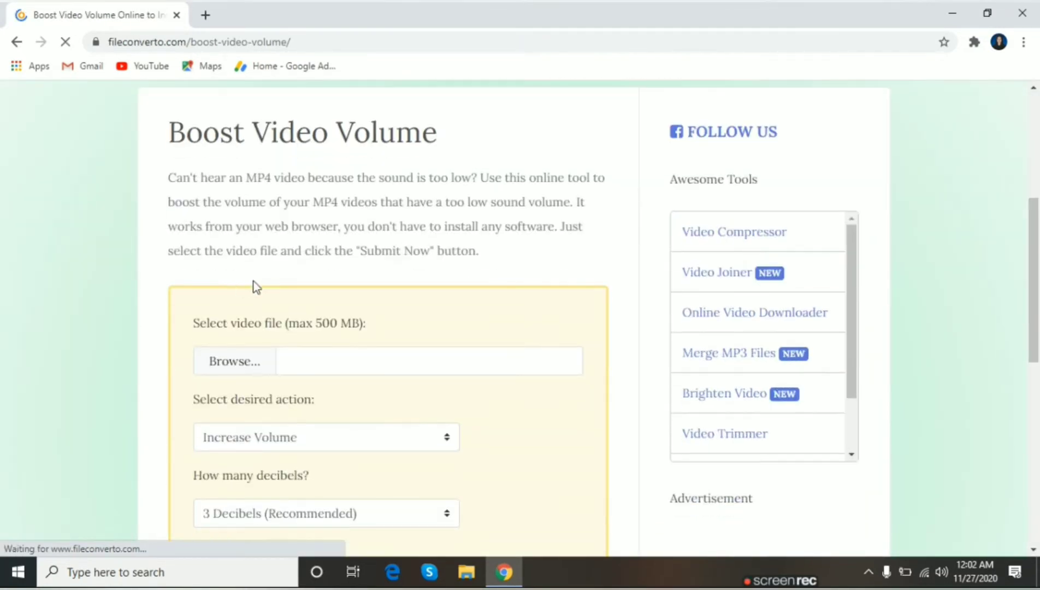
pyautogui.scroll(-3)
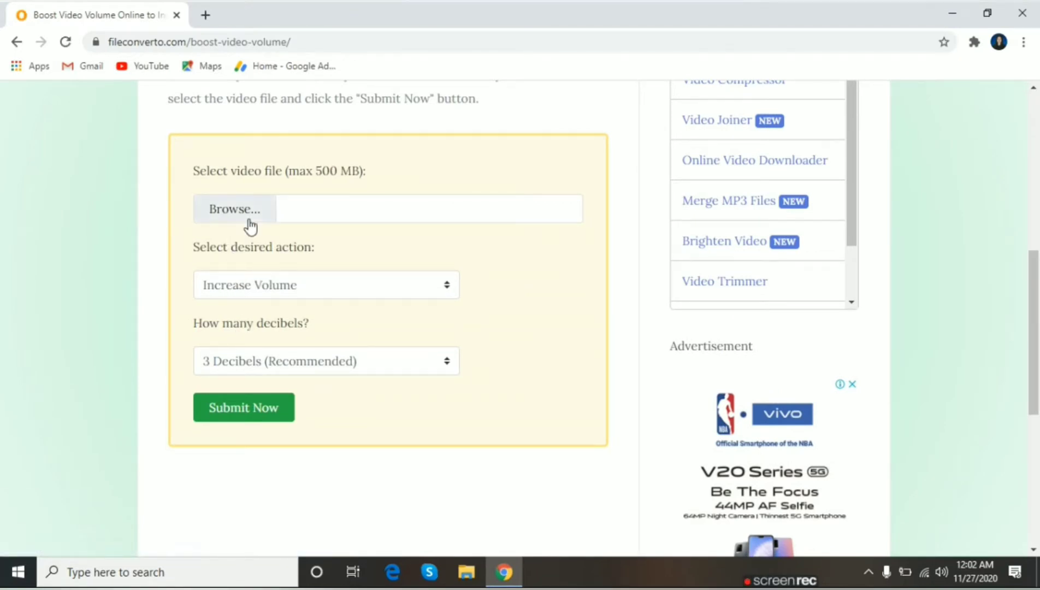
pyautogui.click(234, 208)
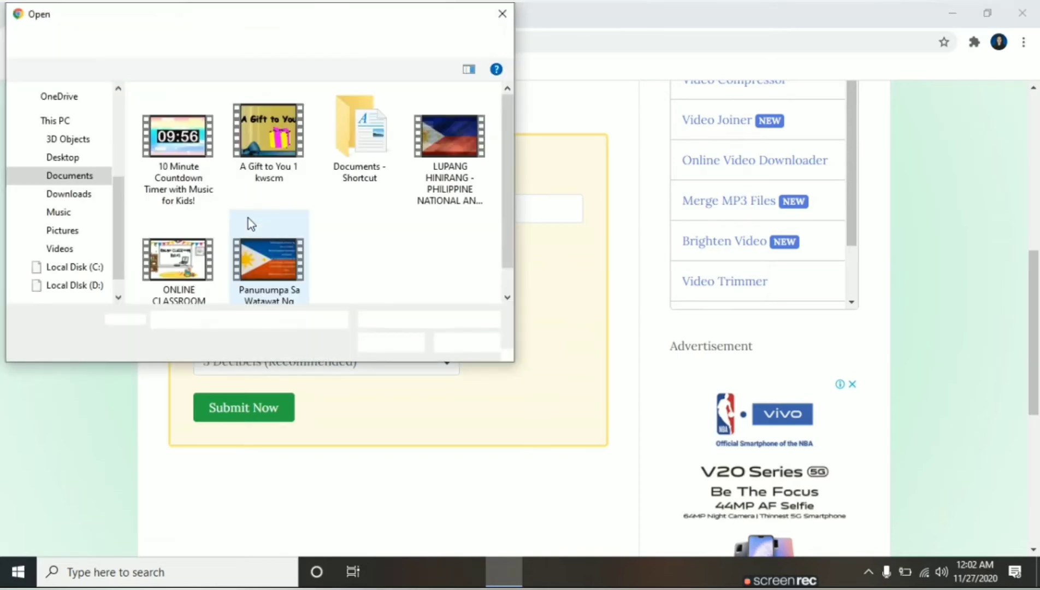
pyautogui.click(69, 193)
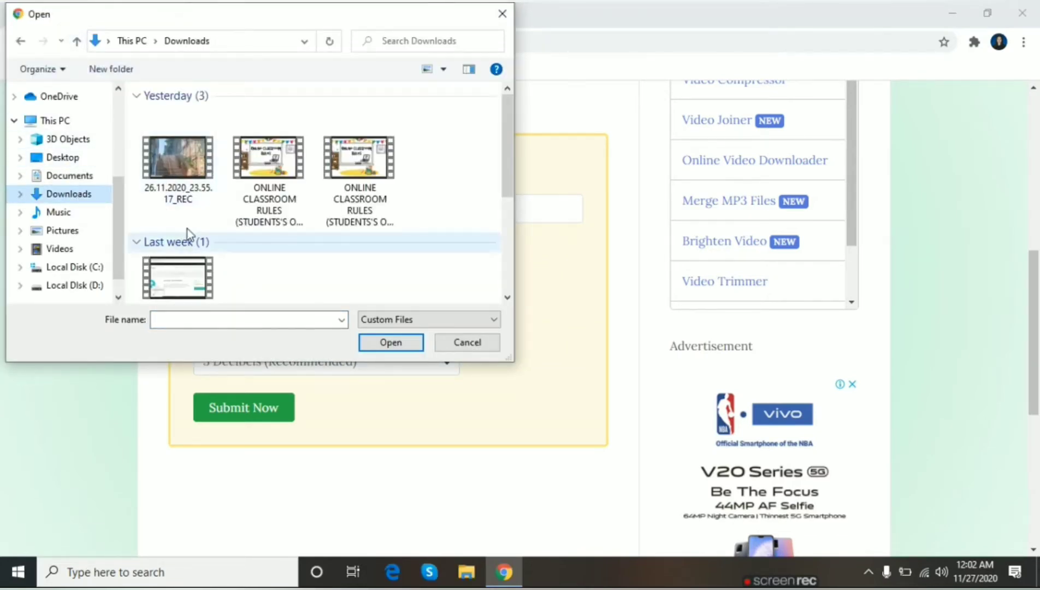
pyautogui.click(177, 158)
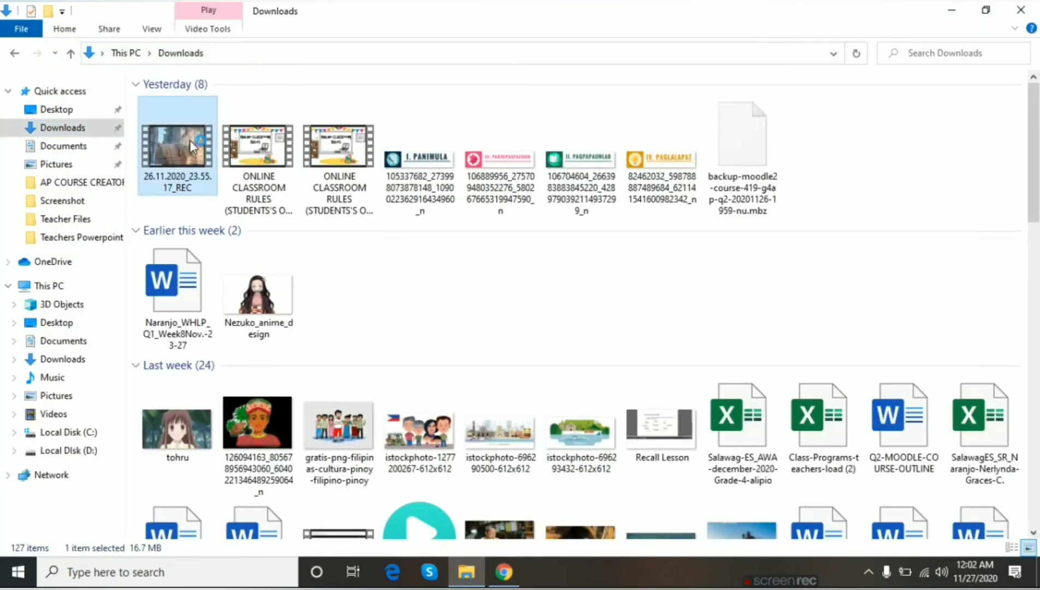
# - Play the 26.11.2020_23.55.17_REC recording in Movies & TV, then pause it
pyautogui.doubleClick(177, 144)
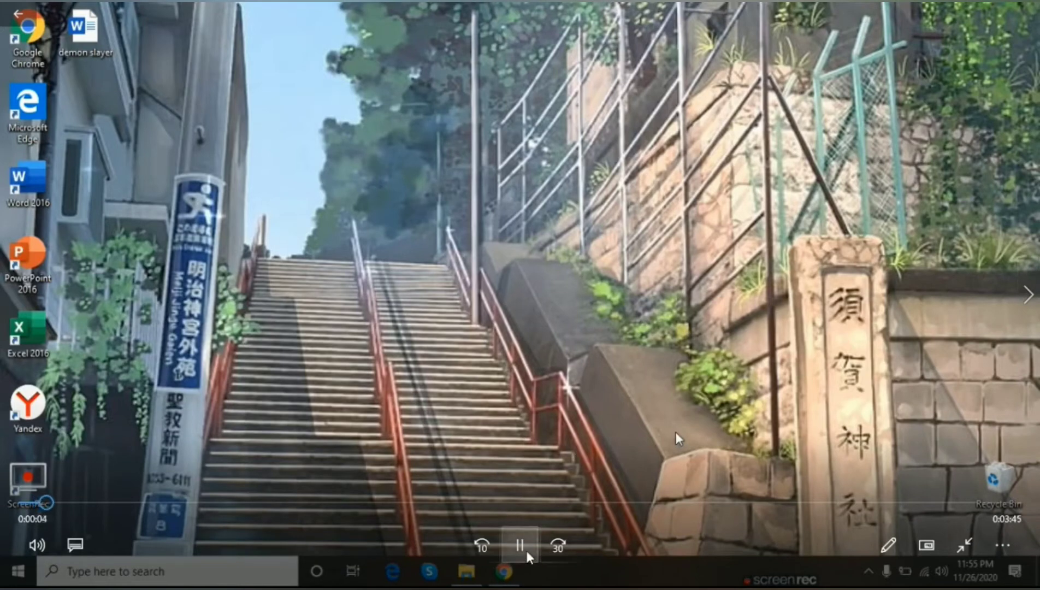
pyautogui.click(519, 545)
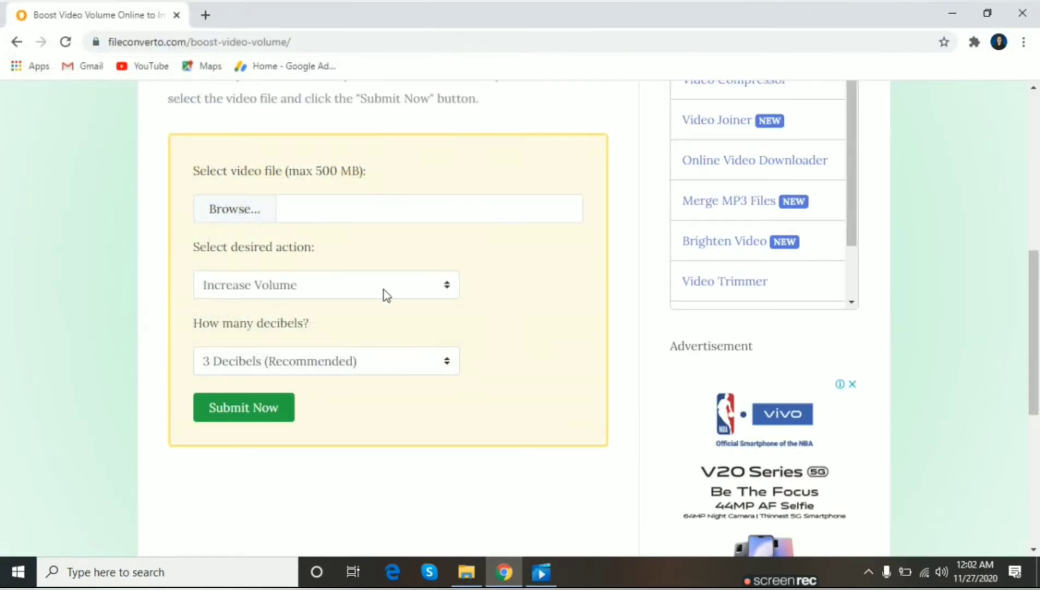
# - Load 26.11.2020_23.55.17_REC.mp4 from Downloads into the volume-boost form
pyautogui.click(234, 208)
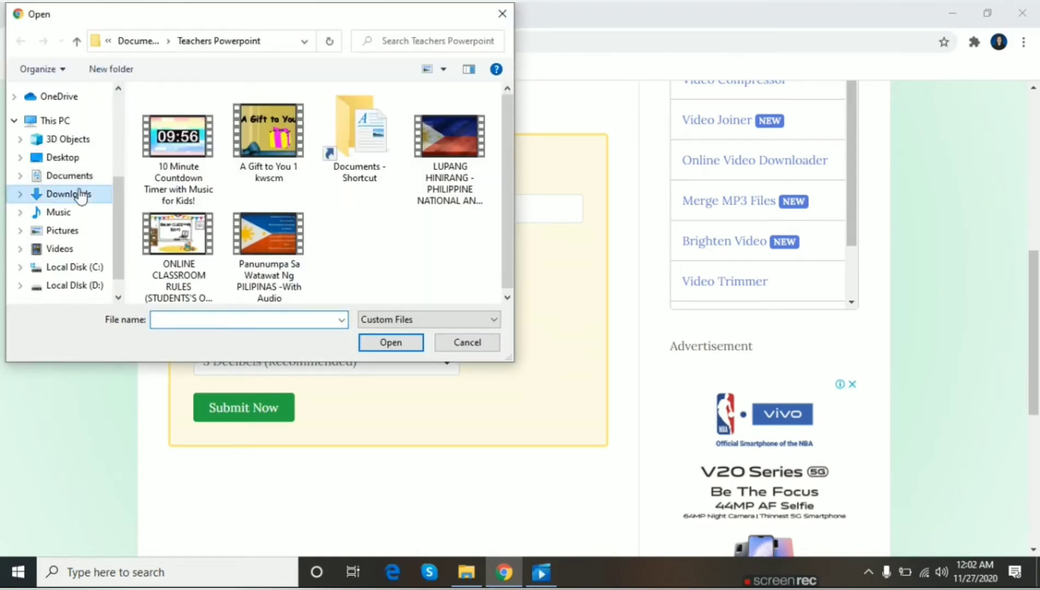
pyautogui.click(71, 193)
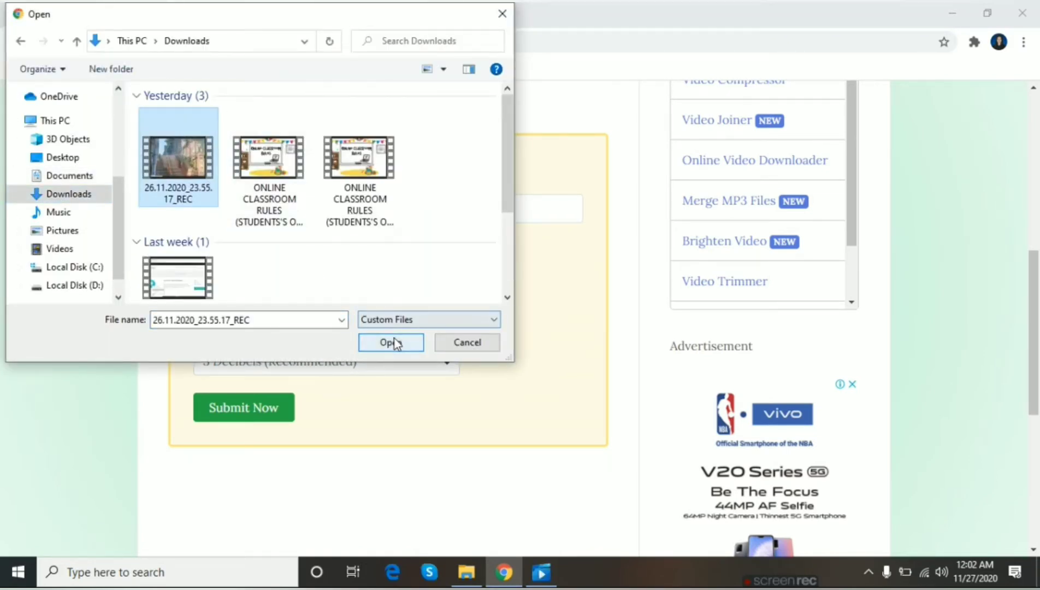
pyautogui.click(390, 342)
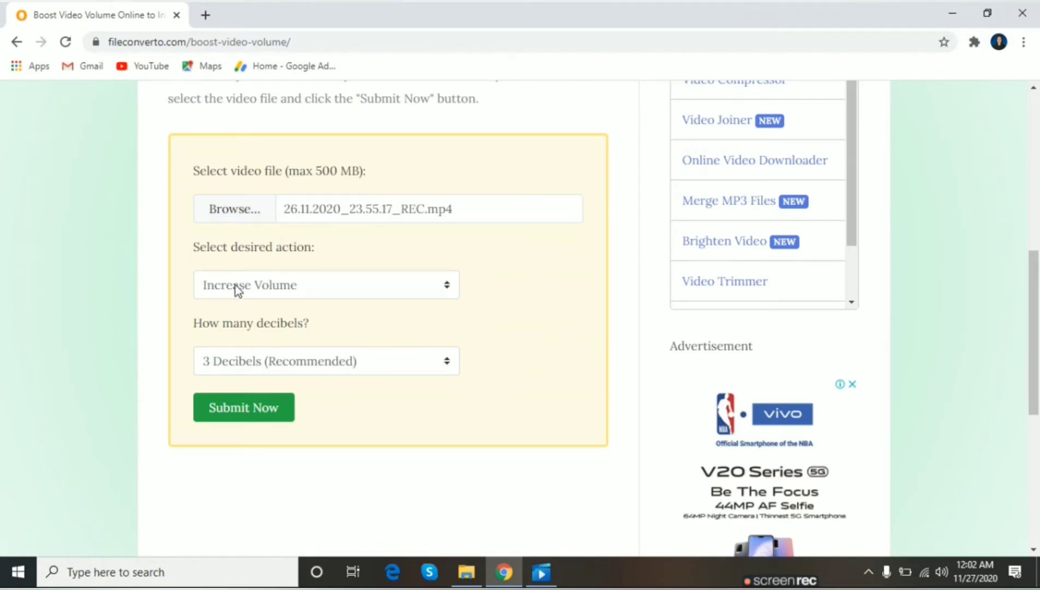
# - Keep the action as Increase Volume and set the amount to 8 decibels
pyautogui.click(325, 284)
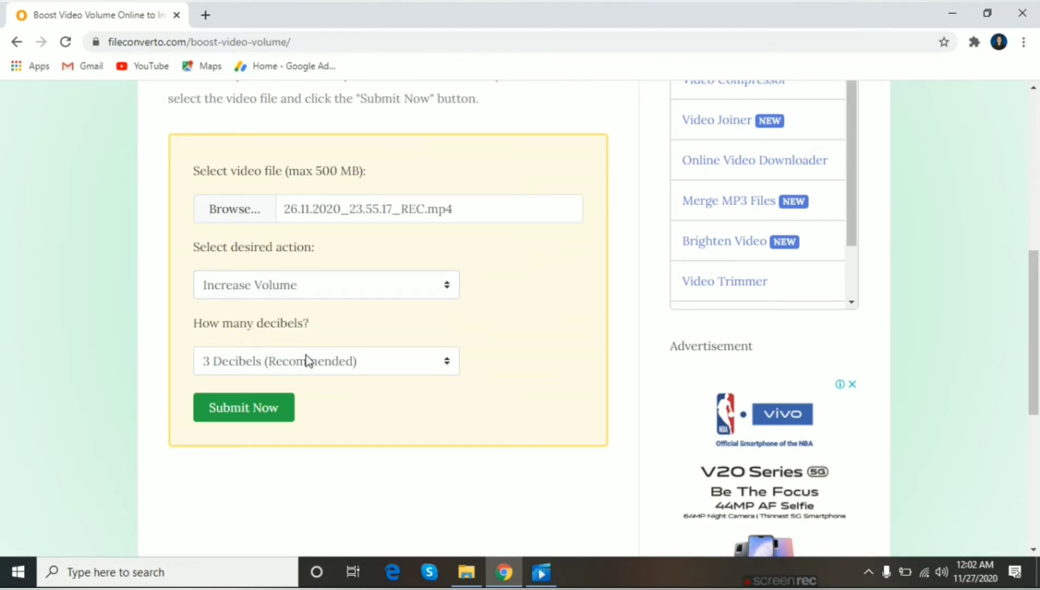
pyautogui.click(325, 360)
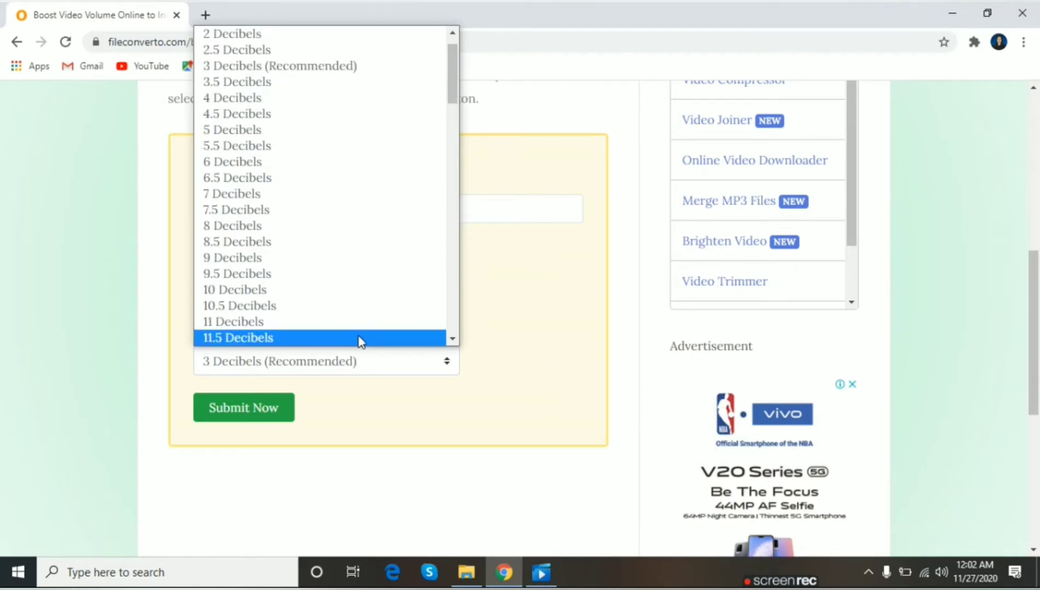
pyautogui.moveTo(346, 349)
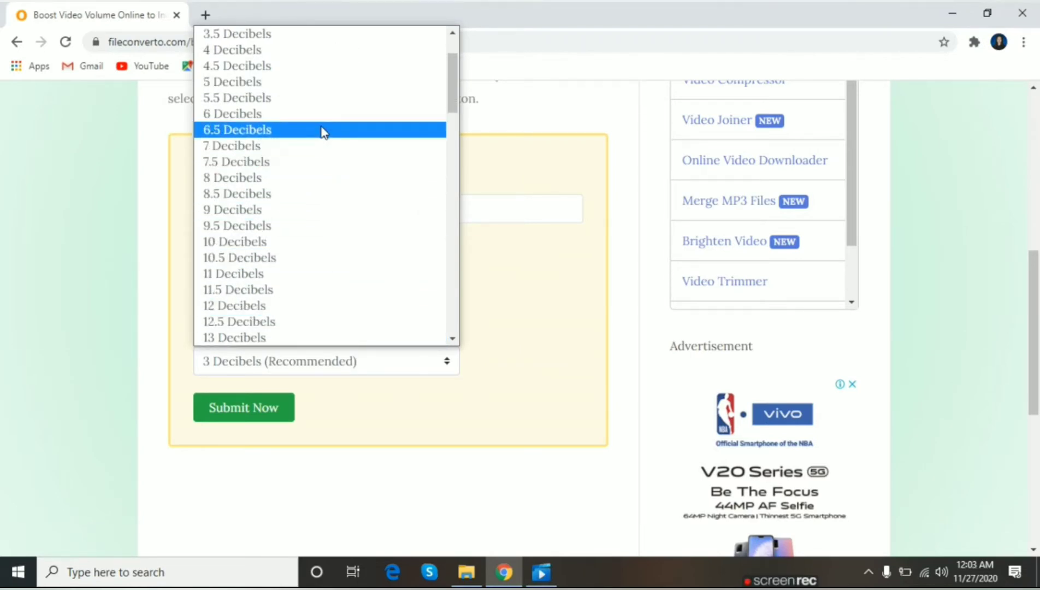
pyautogui.moveTo(314, 161)
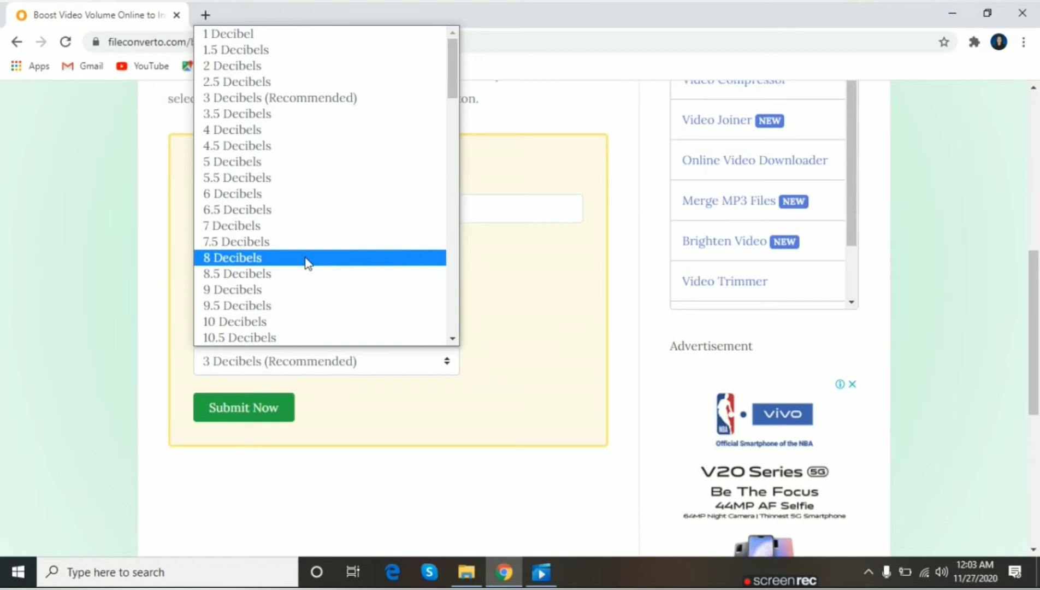
pyautogui.click(231, 258)
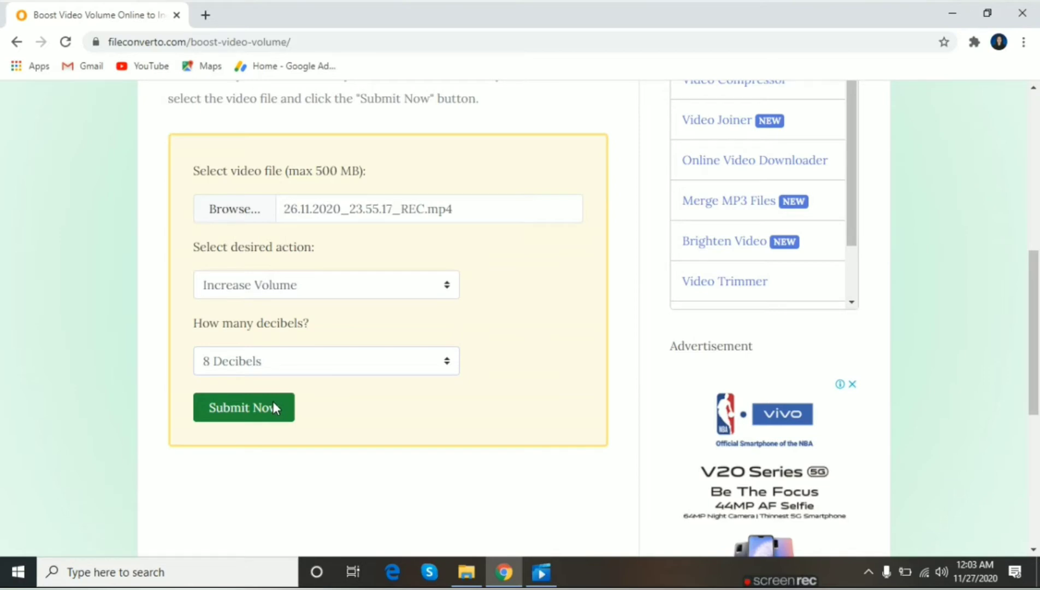
# - Submit the video for boosting, download the resulting MP4 and start playing it
pyautogui.click(243, 407)
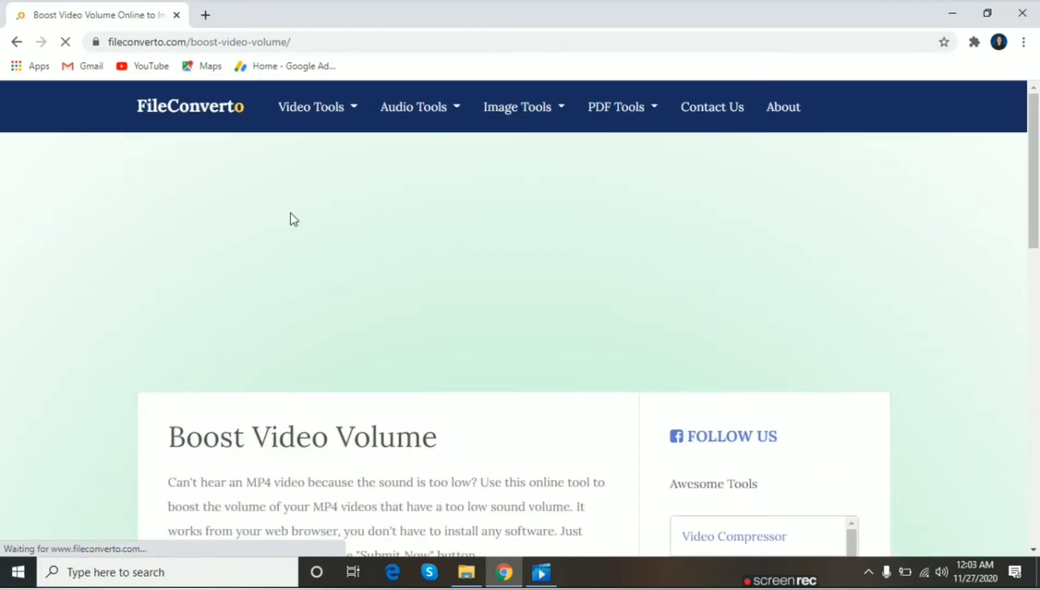
pyautogui.scroll(-3)
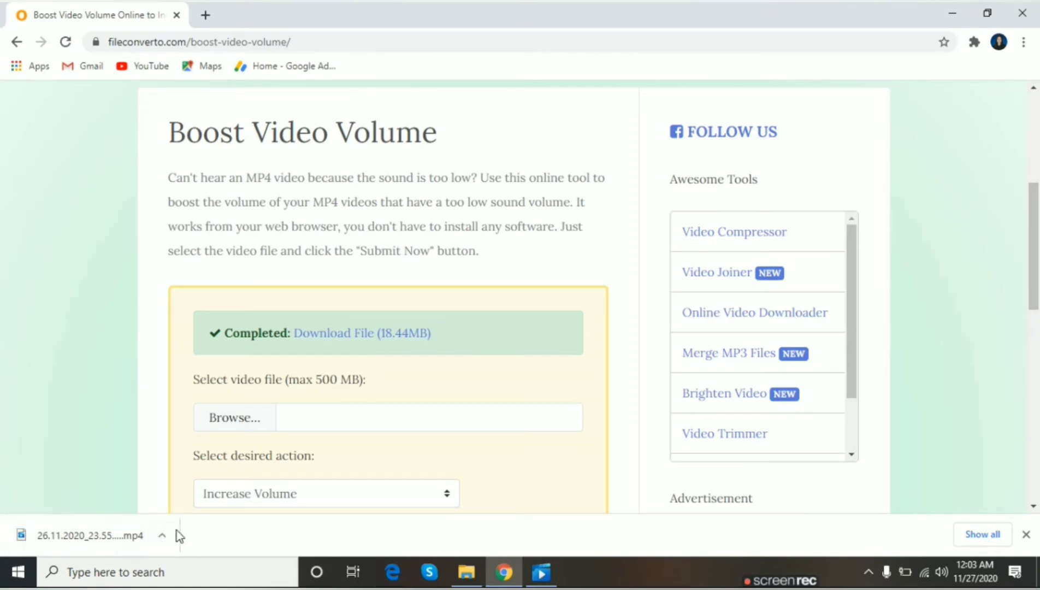
pyautogui.click(540, 571)
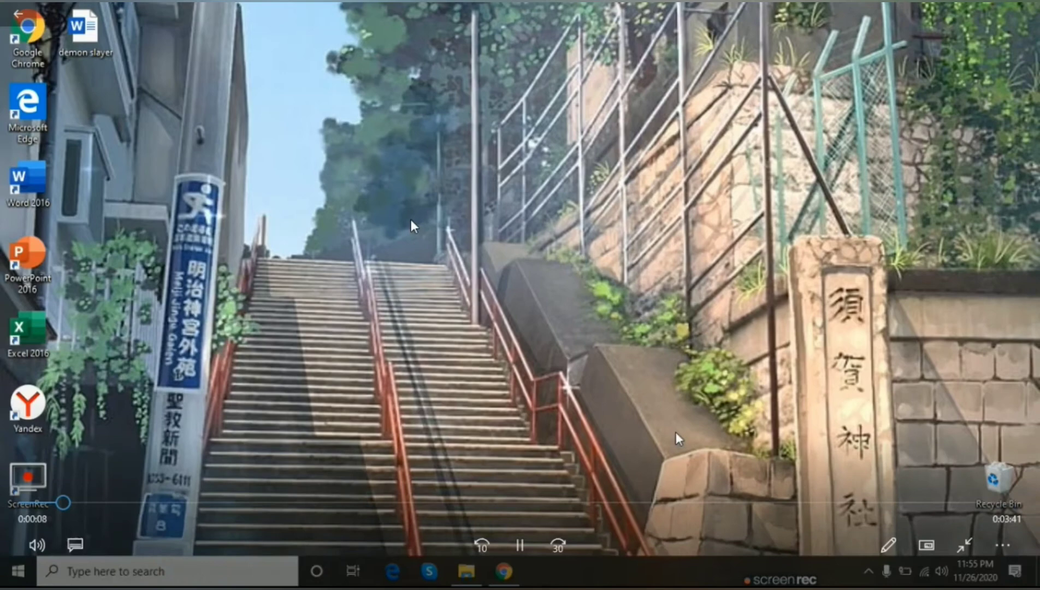
# - Pause and close the boosted copy, then bring up the Downloads folder
pyautogui.click(520, 545)
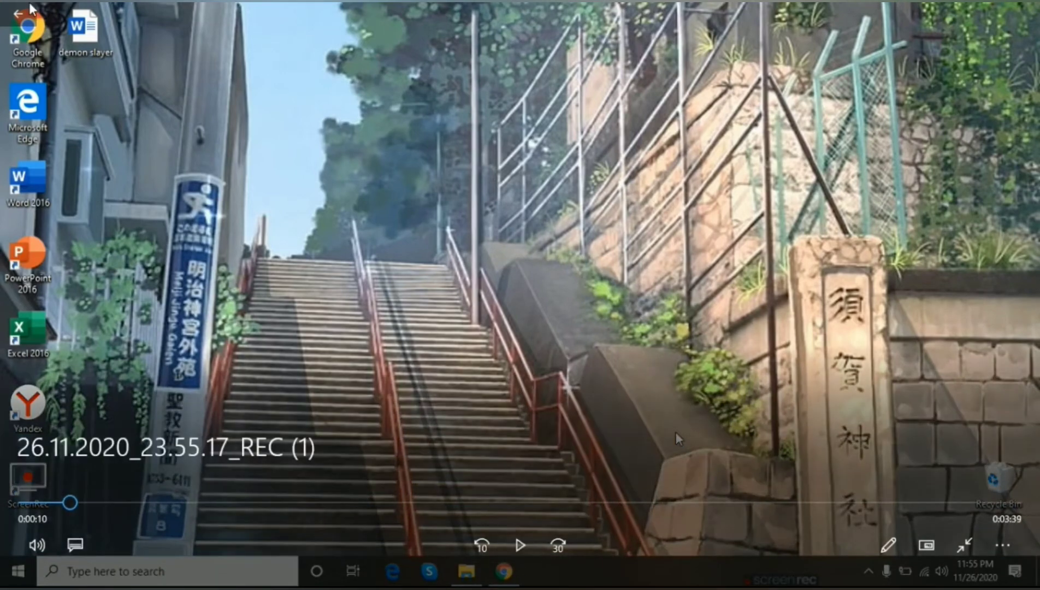
pyautogui.click(541, 571)
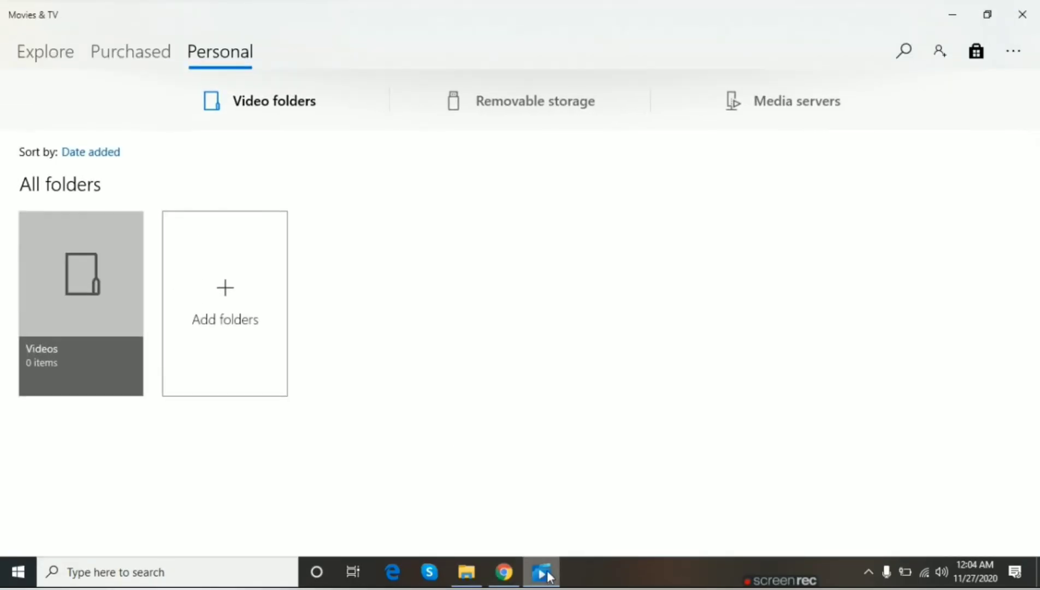
pyautogui.click(466, 572)
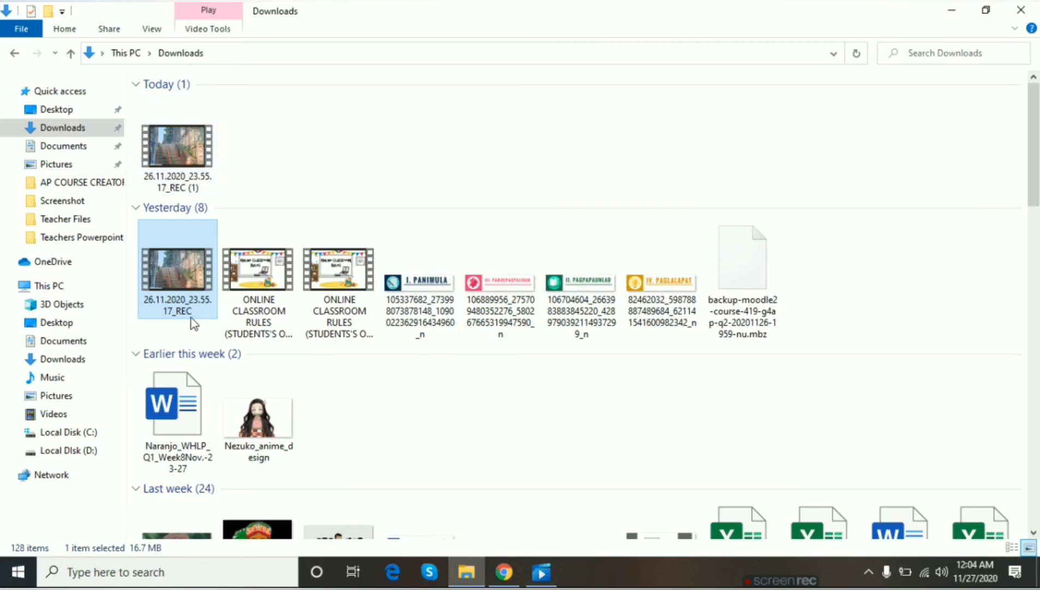
# - Play the original 26.11.2020_23.55.17_REC recording for comparison, then return to FileConverto
pyautogui.doubleClick(176, 268)
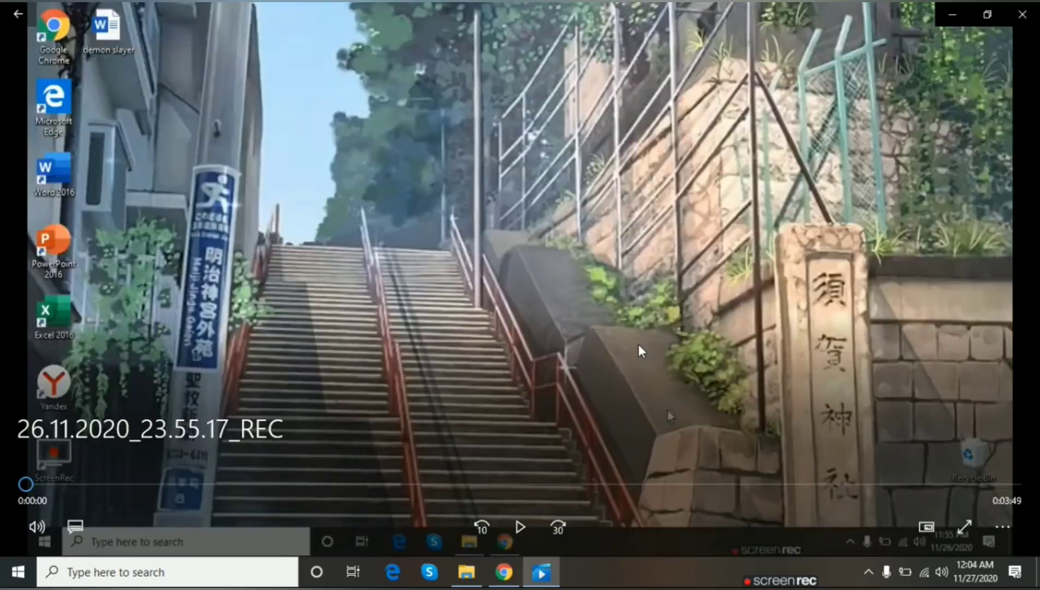
pyautogui.click(520, 528)
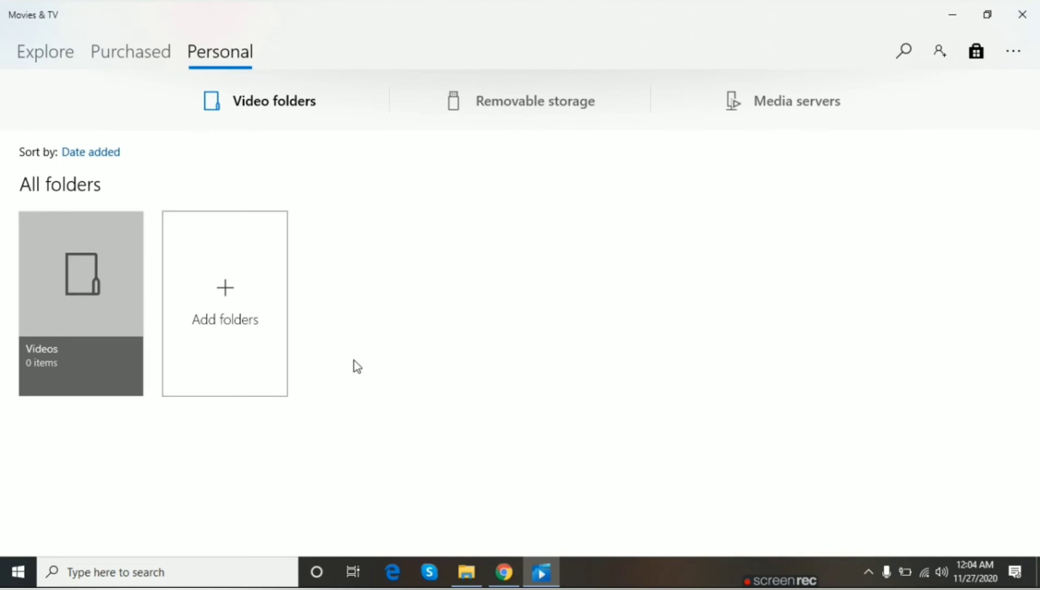
pyautogui.click(504, 572)
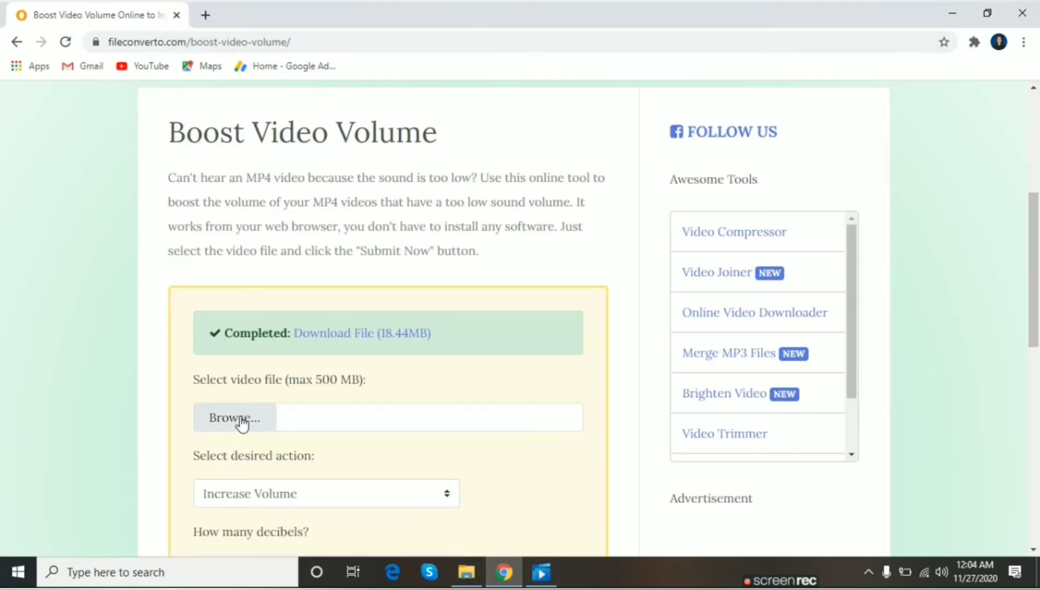
# - Load the original recording again and set the boost amount to 17 decibels
pyautogui.click(234, 417)
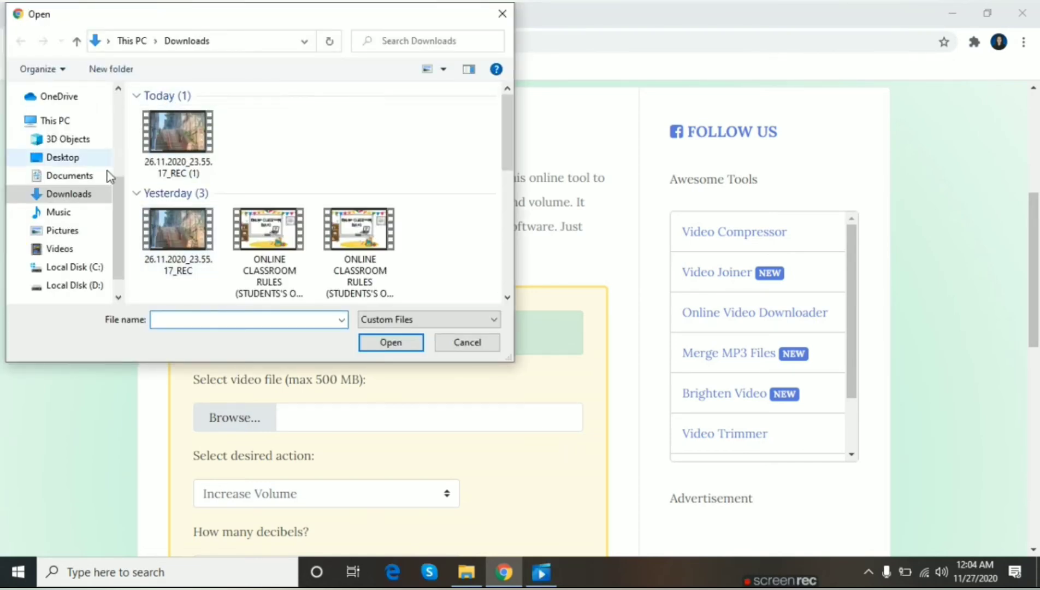
pyautogui.click(178, 229)
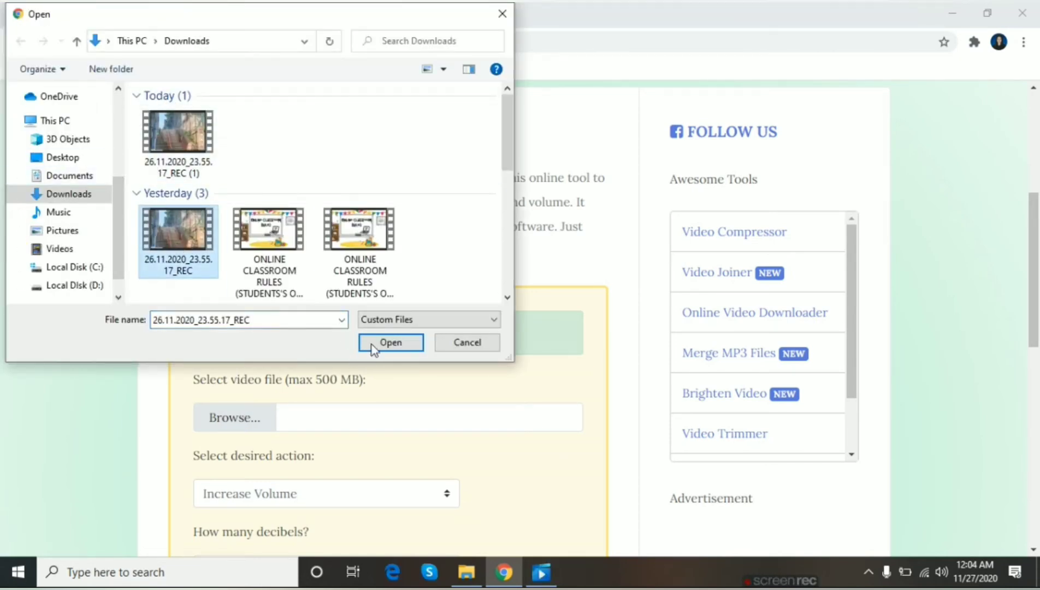
pyautogui.click(390, 341)
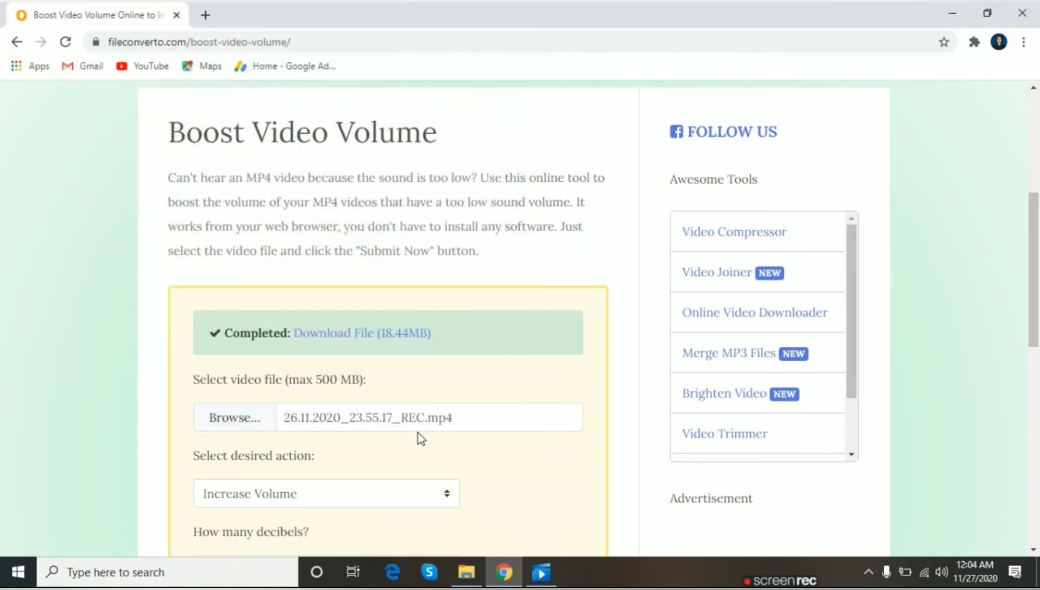
pyautogui.scroll(-3)
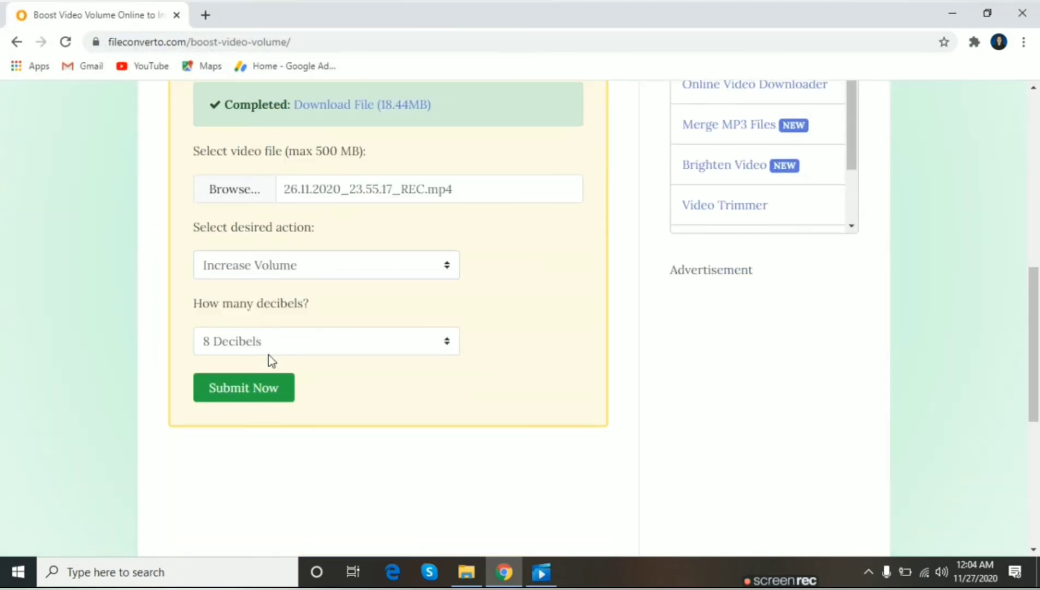
pyautogui.click(325, 341)
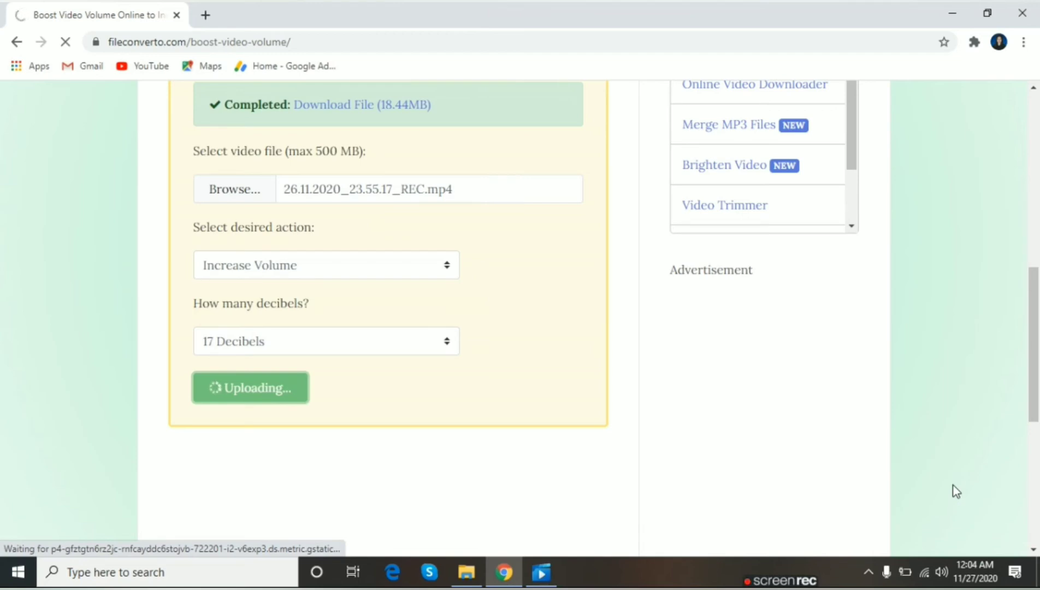
pyautogui.moveTo(953, 486)
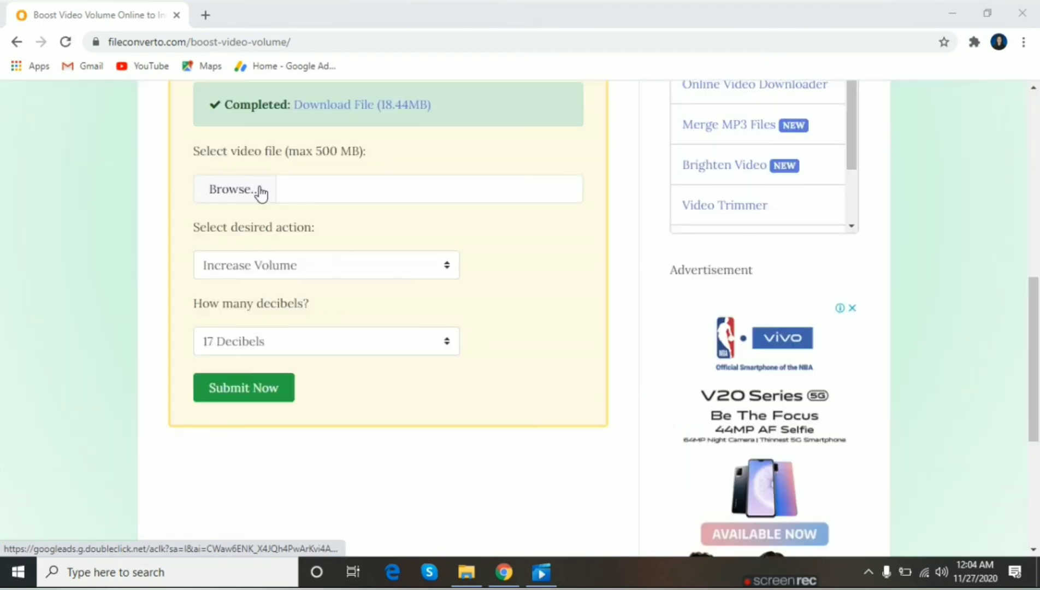
# - Download the 17-decibel boosted video and open it from Chrome's download bar
pyautogui.click(163, 535)
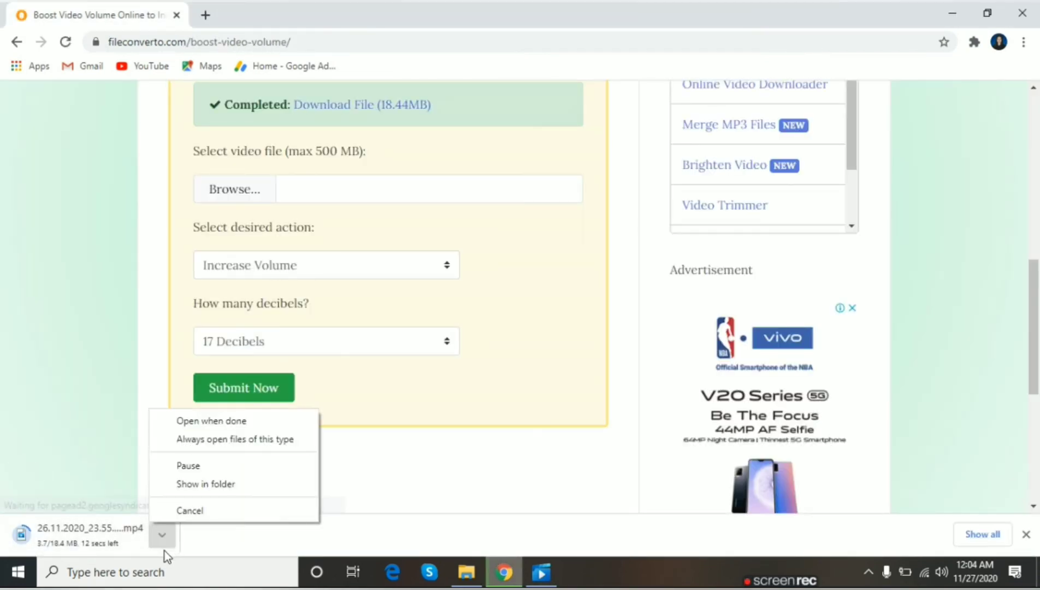
pyautogui.click(414, 467)
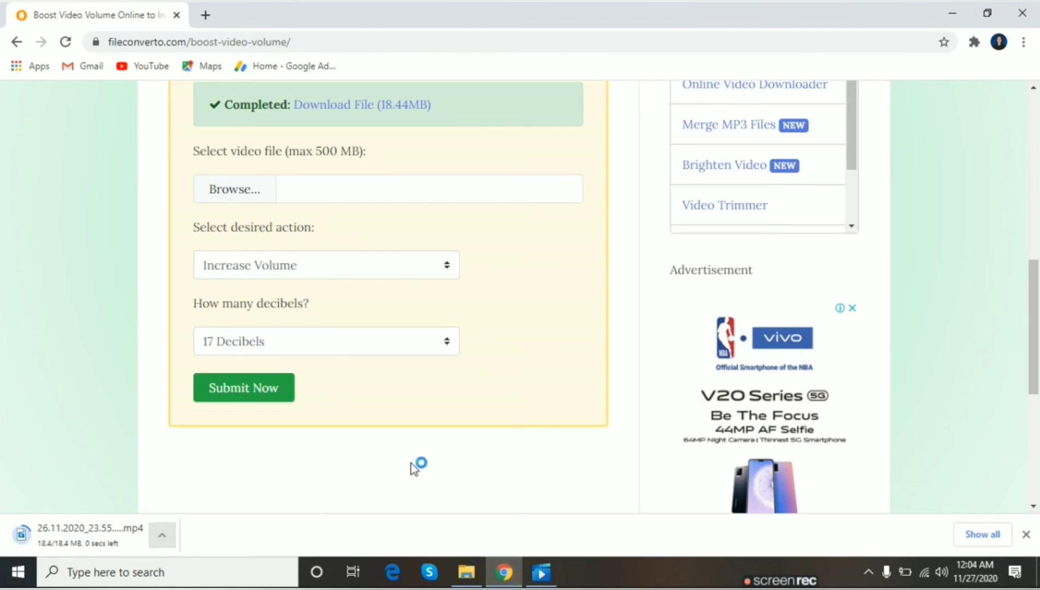
pyautogui.click(162, 535)
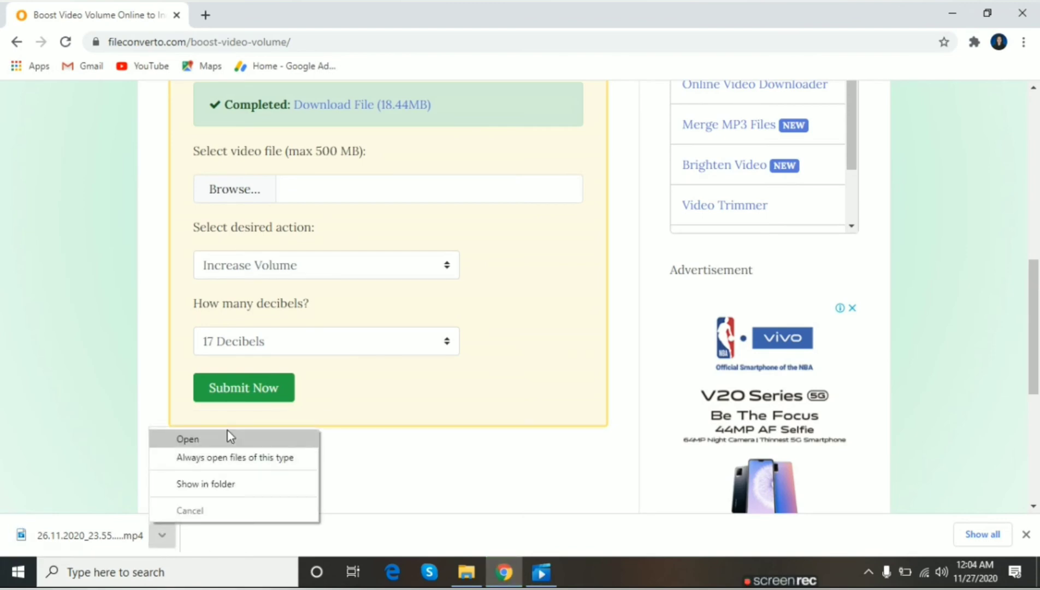
pyautogui.click(188, 439)
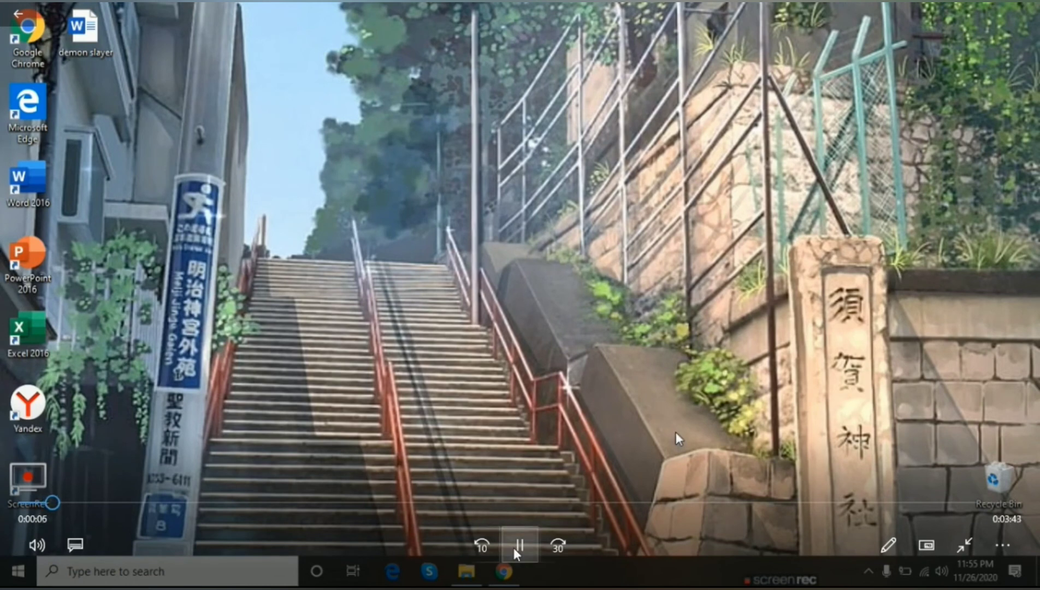
# - Pause the 17-decibel boosted video and return to the FileConverto page
pyautogui.click(518, 545)
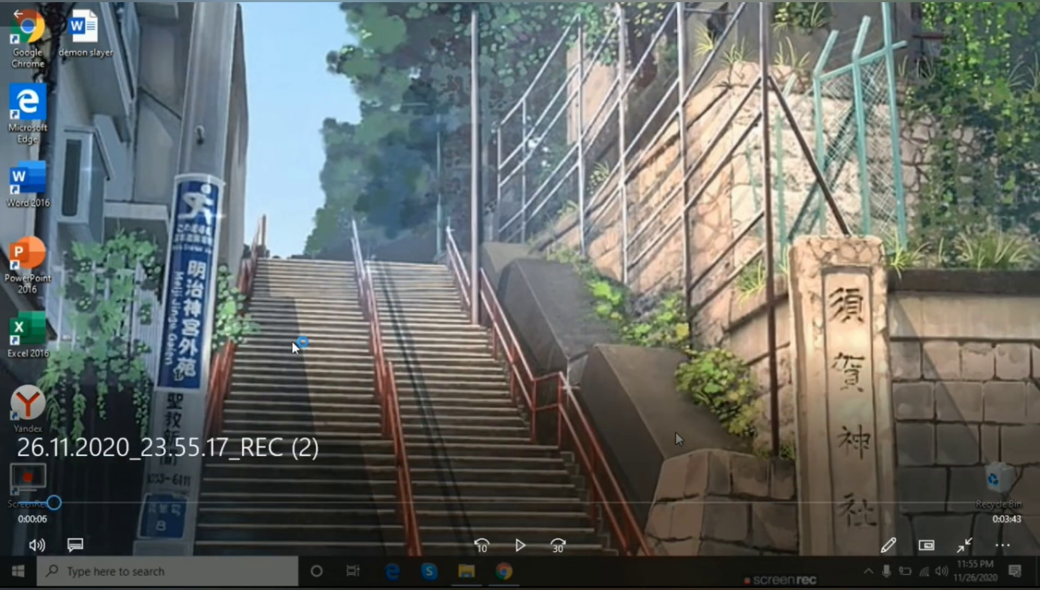
pyautogui.moveTo(610, 253)
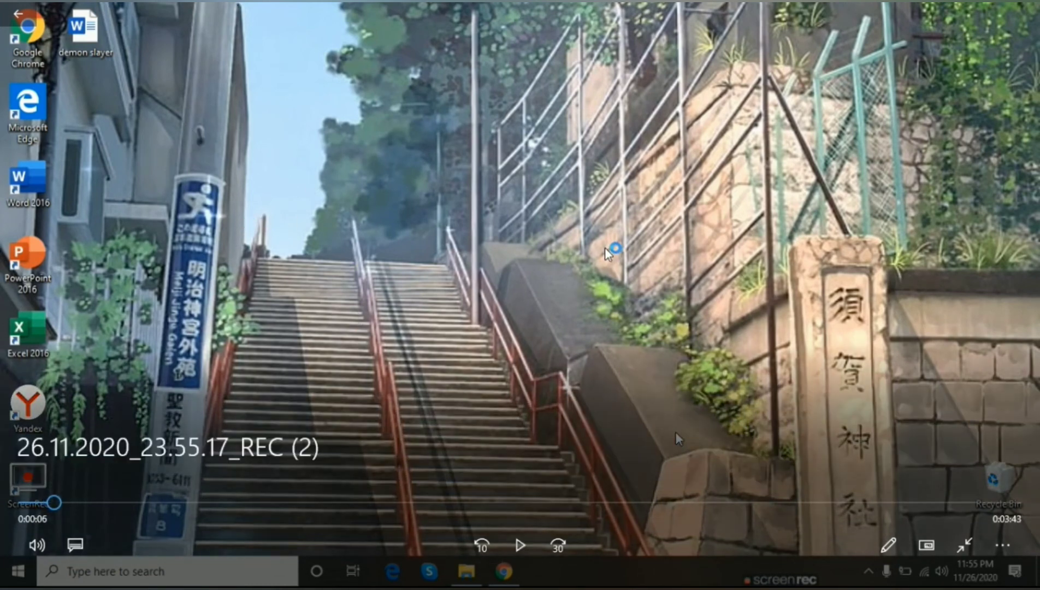
pyautogui.moveTo(153, 192)
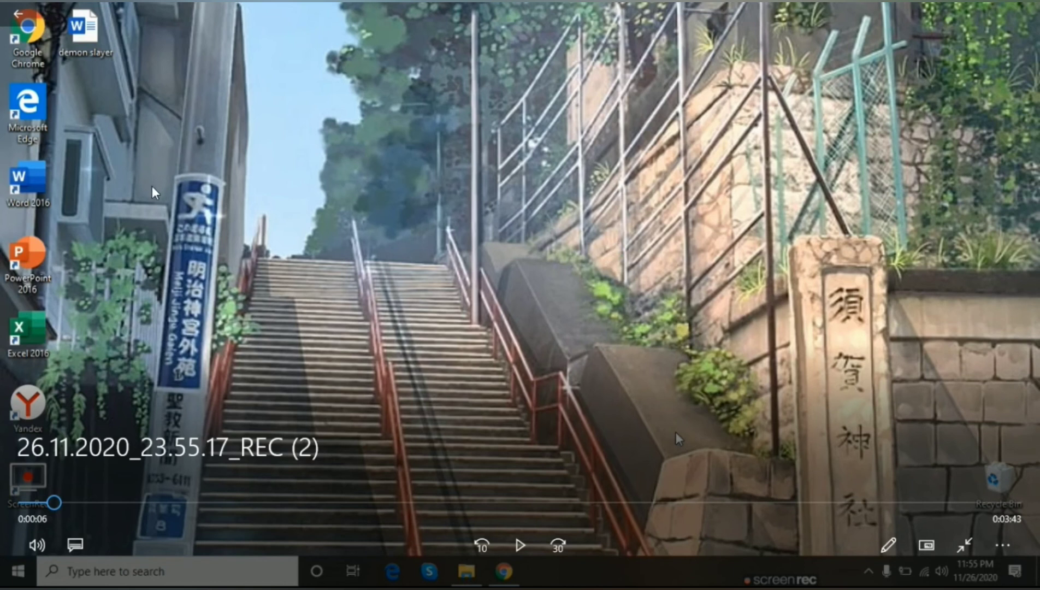
pyautogui.moveTo(332, 261)
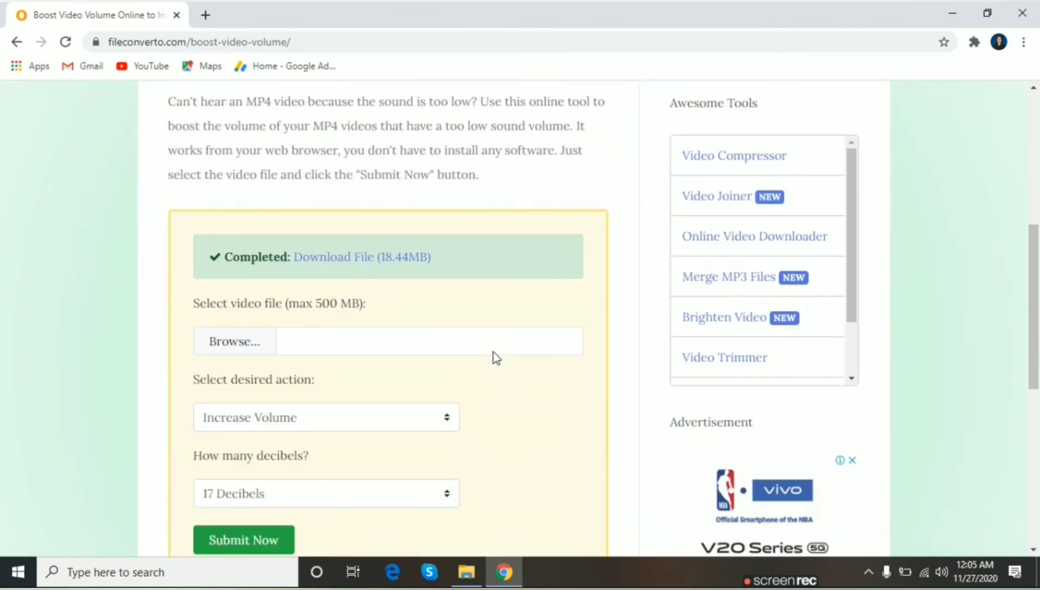
pyautogui.scroll(-3)
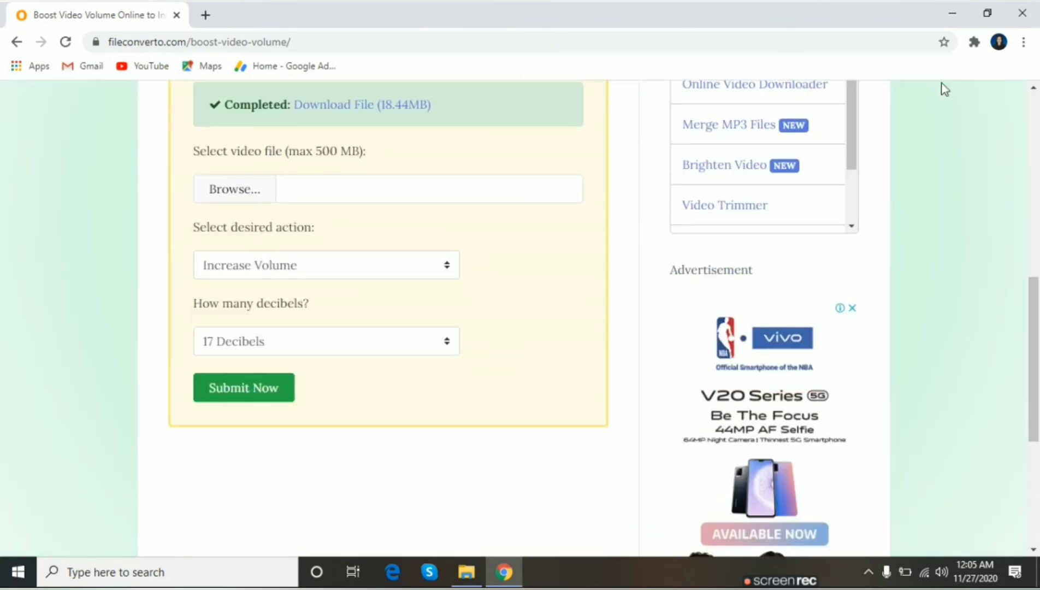